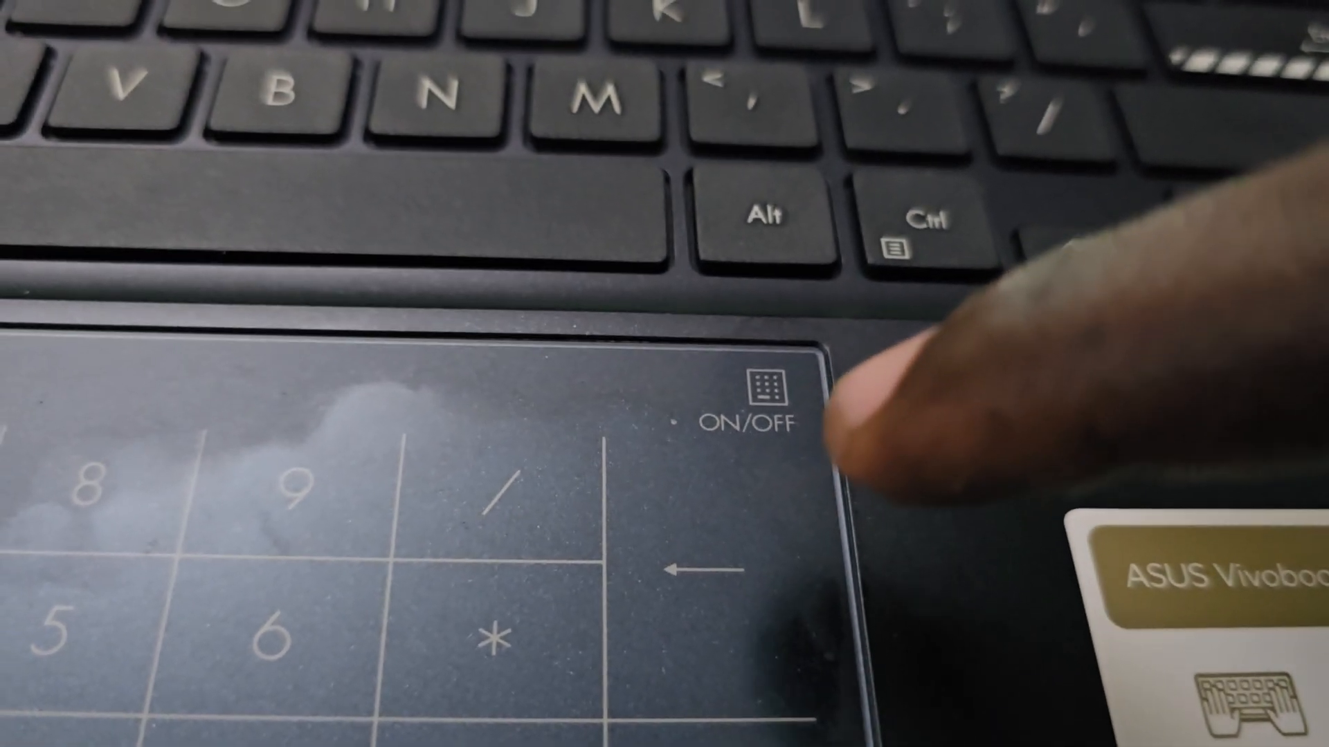
click(767, 386)
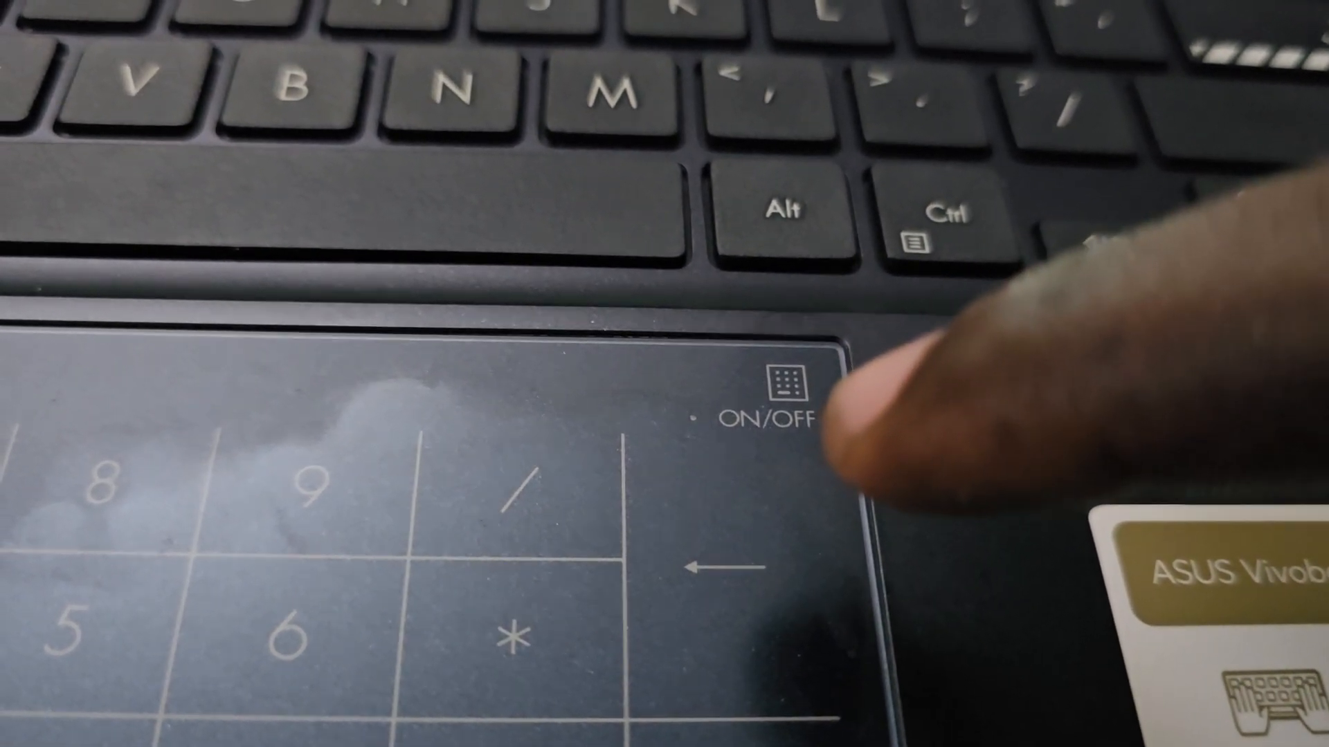